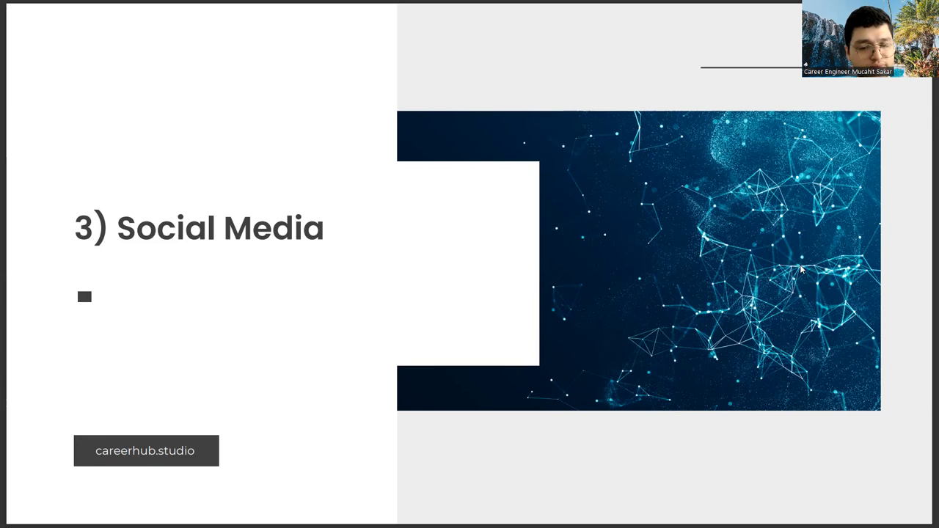
key(Right)
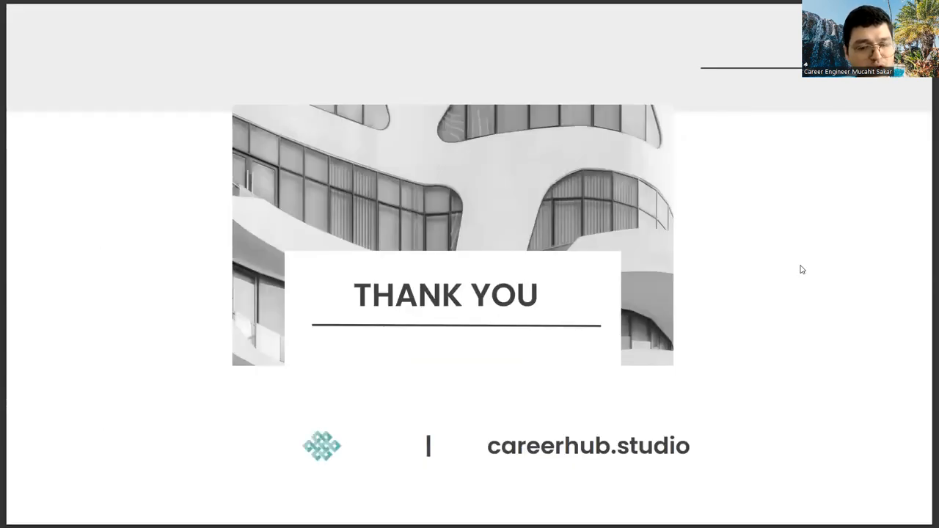